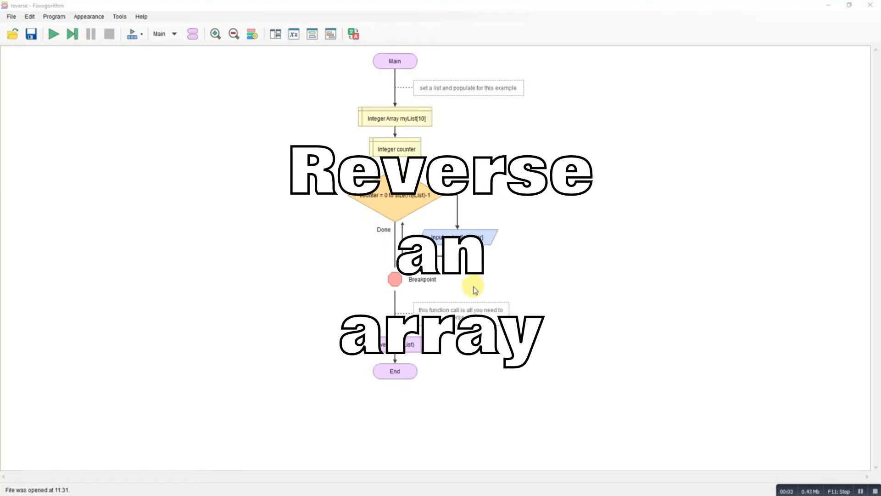
mouse_move(470, 294)
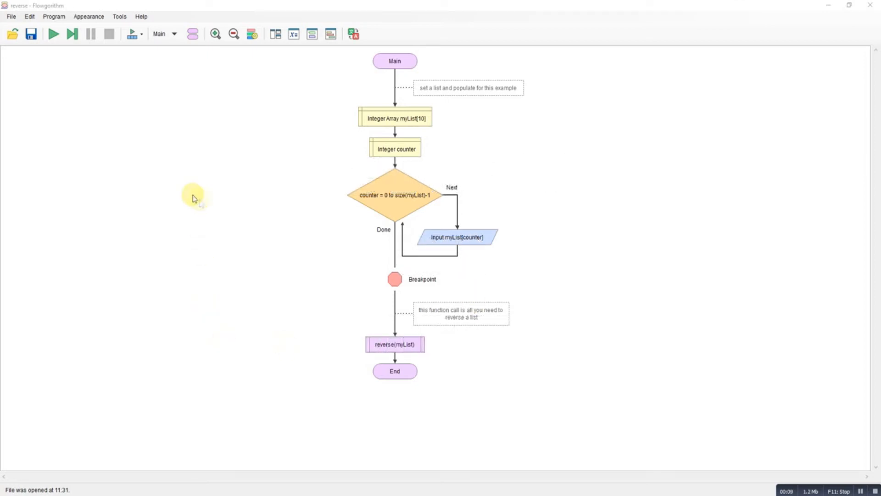
mouse_move(122, 169)
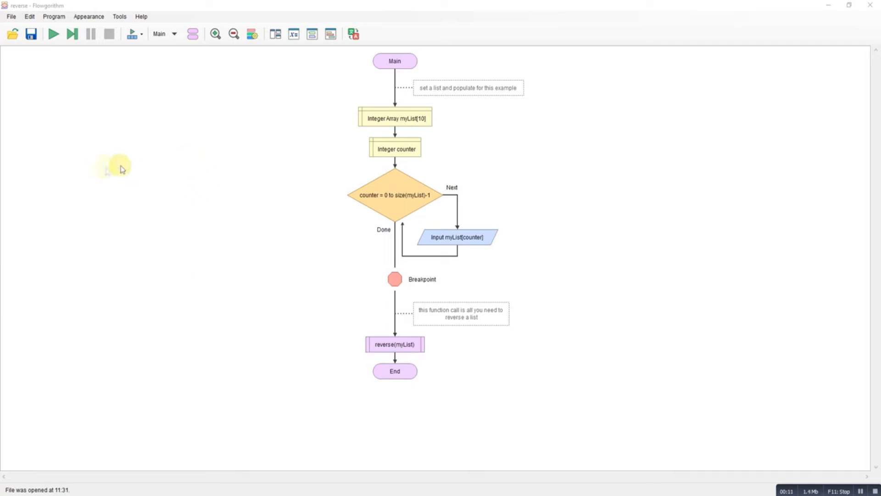
mouse_move(484, 246)
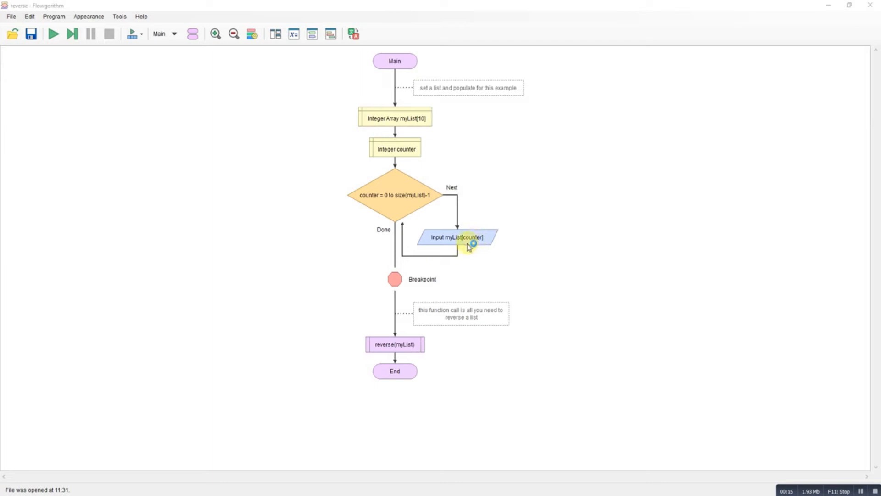
mouse_move(471, 248)
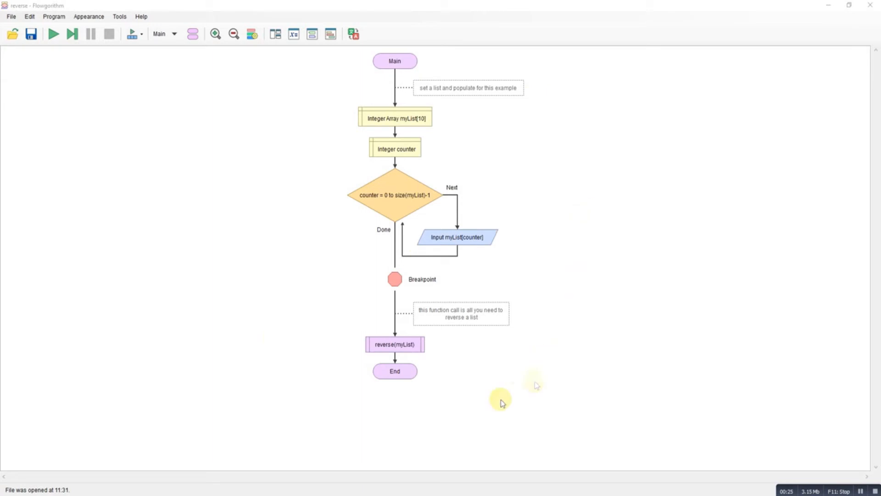
mouse_move(275, 337)
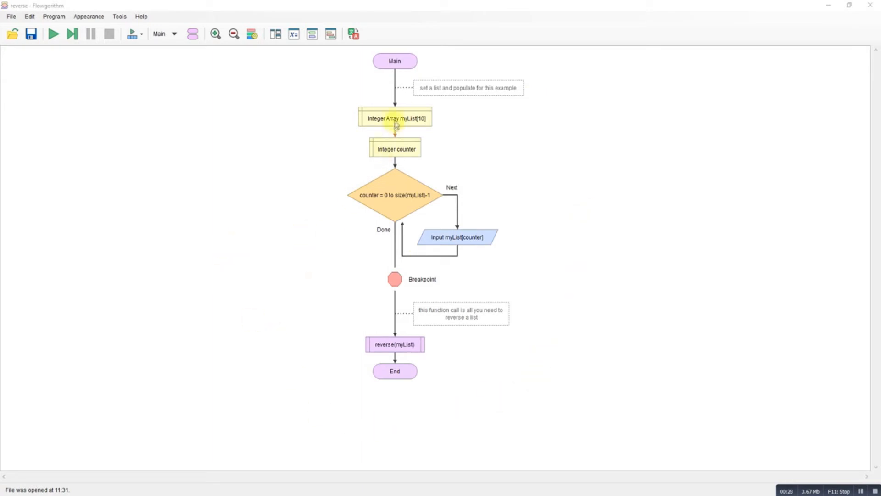
mouse_move(415, 127)
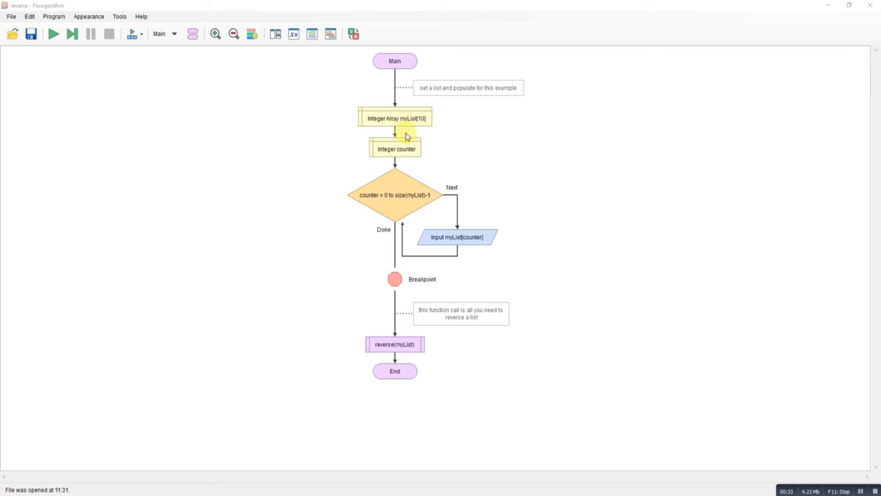
mouse_move(376, 134)
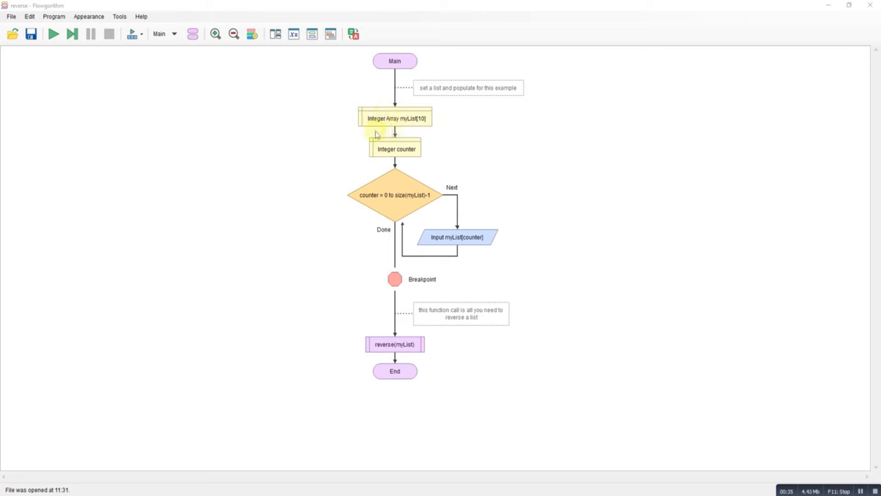
mouse_move(384, 196)
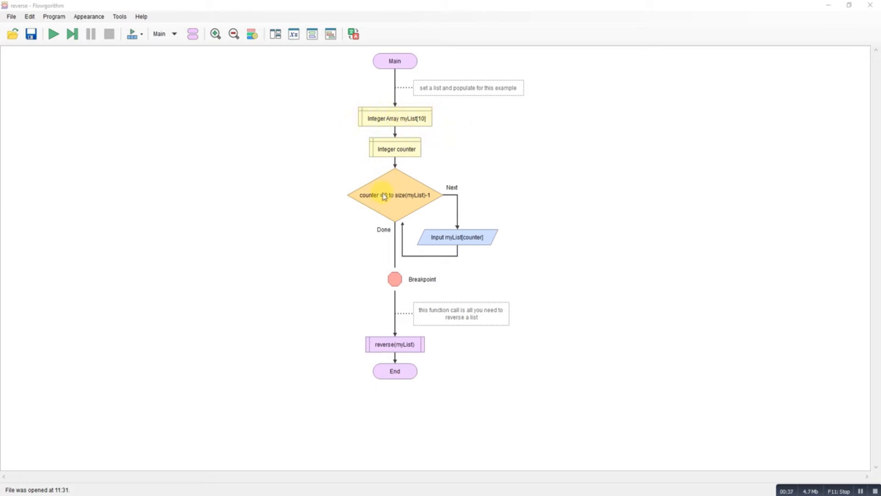
mouse_move(487, 207)
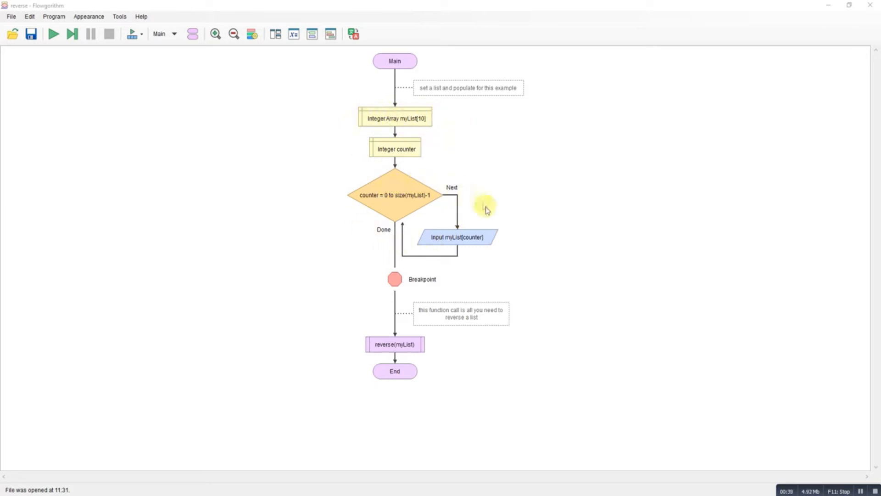
mouse_move(413, 177)
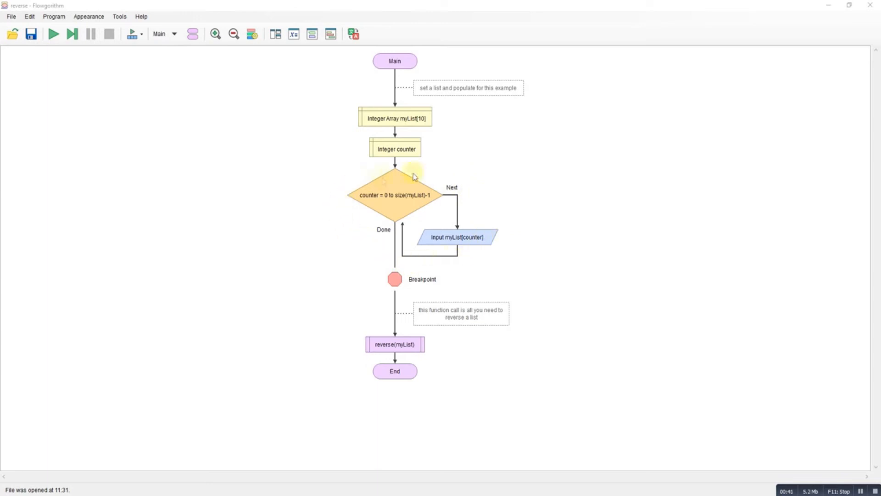
mouse_move(356, 138)
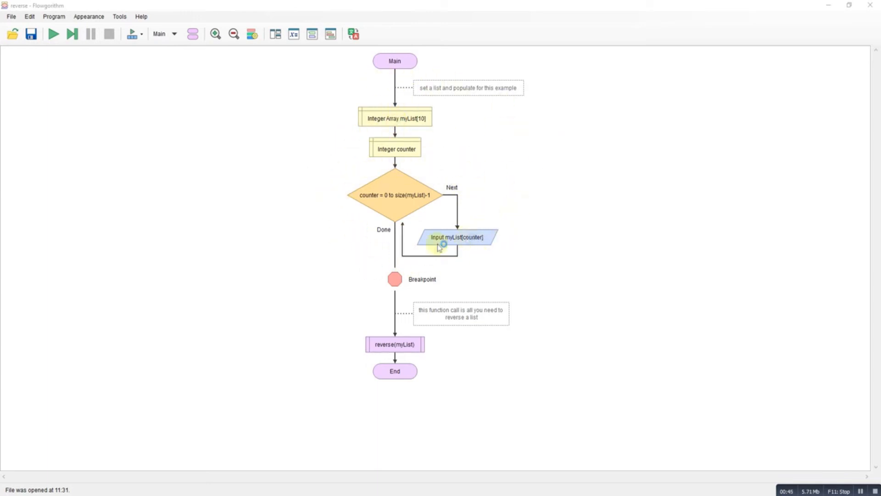
mouse_move(345, 121)
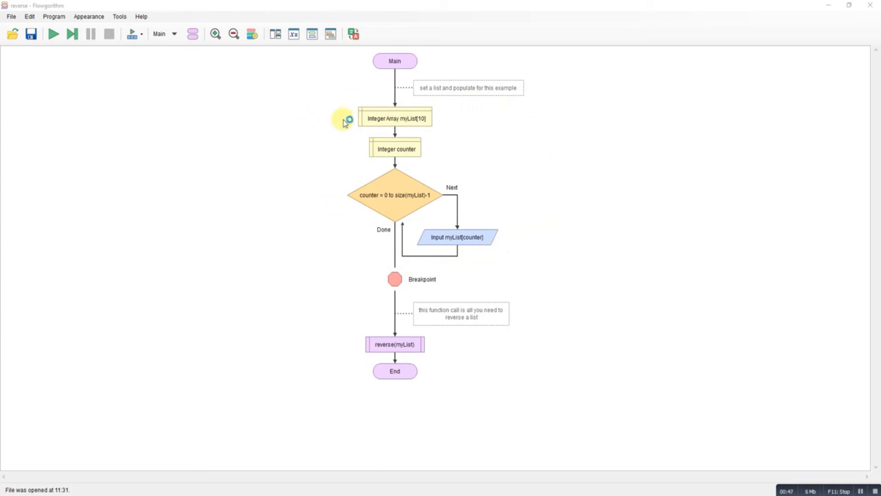
mouse_move(376, 331)
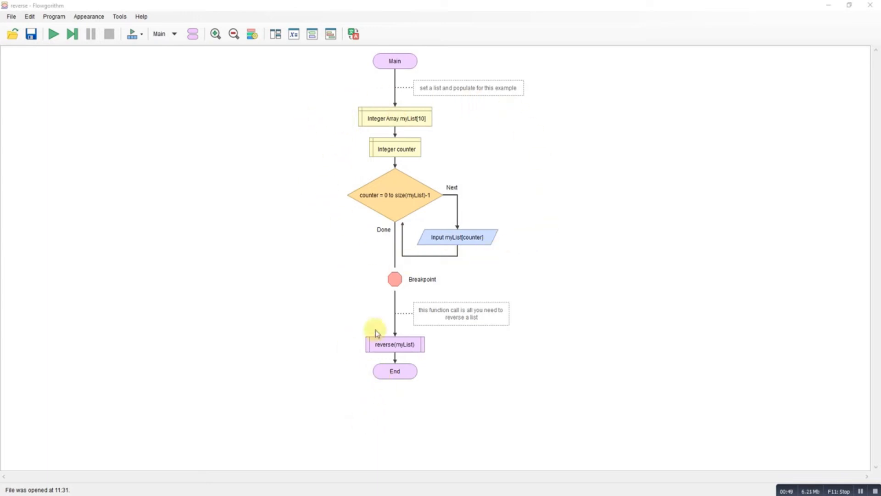
mouse_move(201, 20)
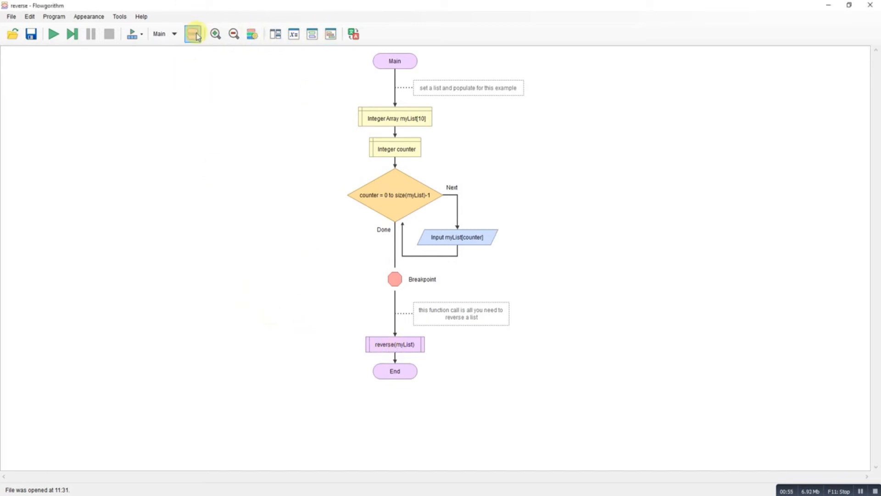
Step: Inspect the reverse function's name and parameters, then view its flowchart
click(193, 33)
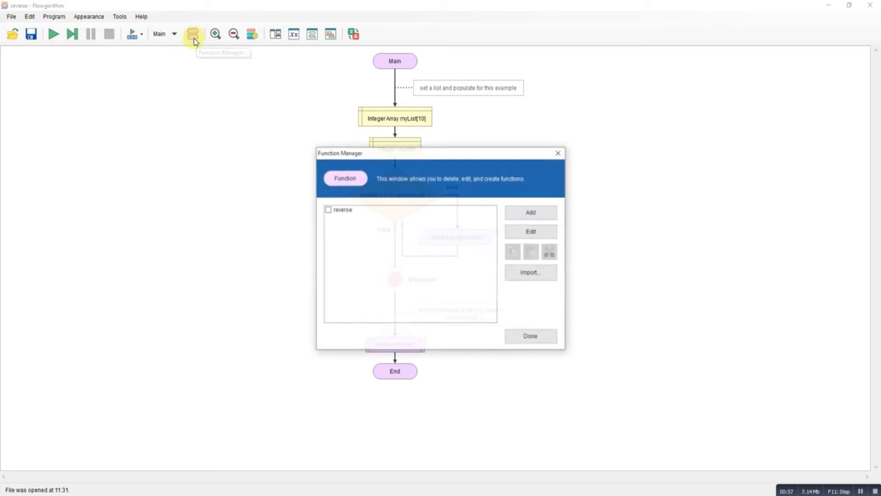
click(328, 209)
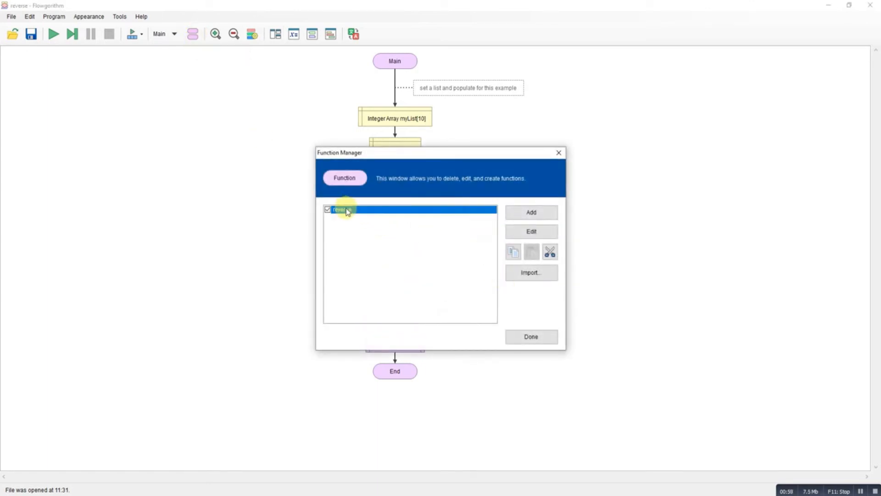
click(530, 231)
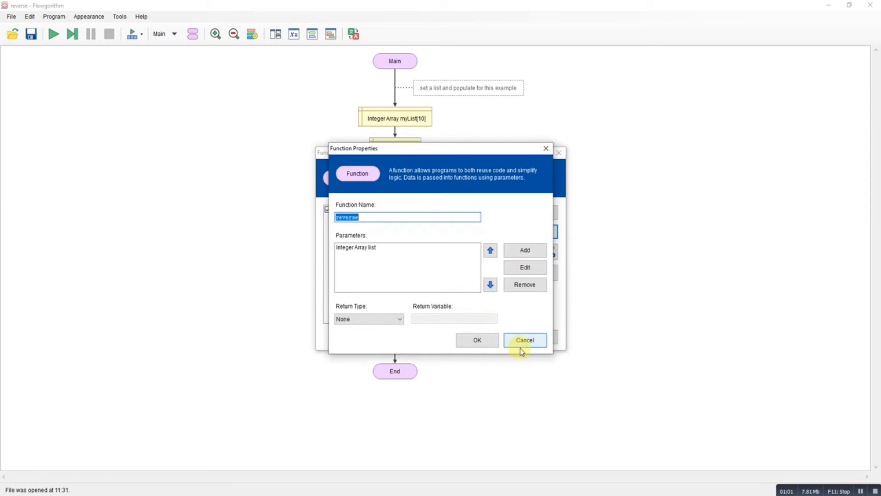
click(524, 340)
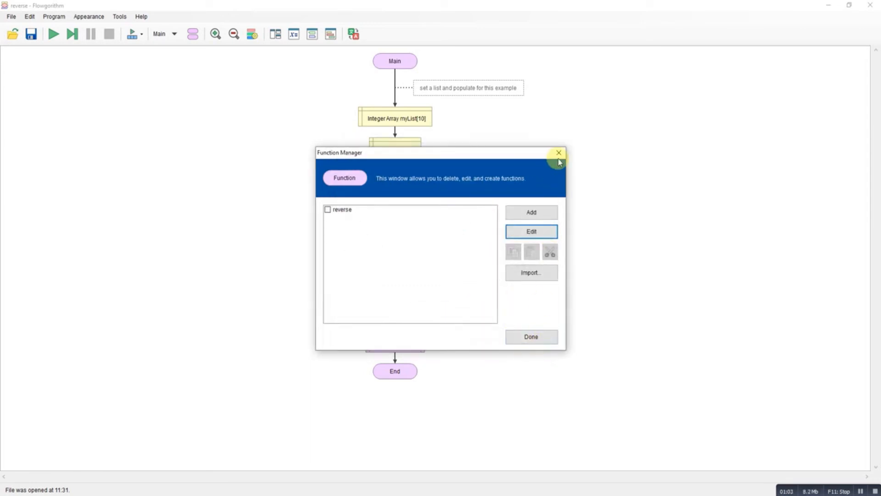
click(558, 152)
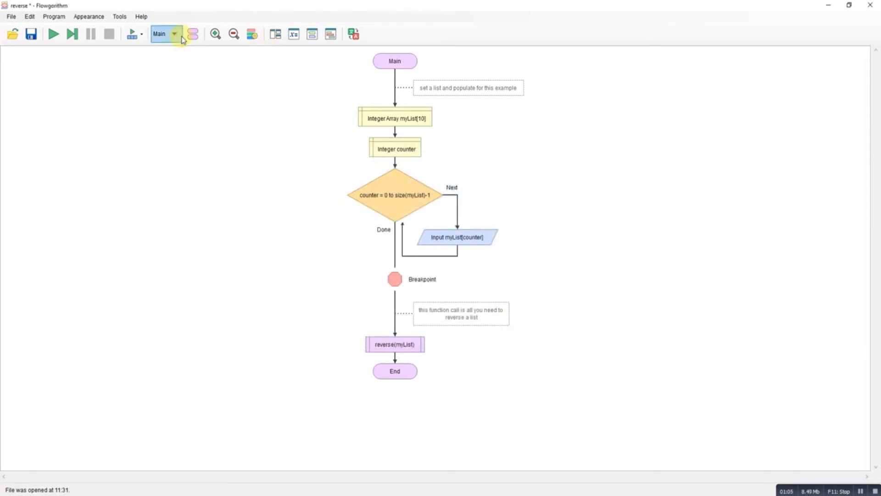
click(174, 34)
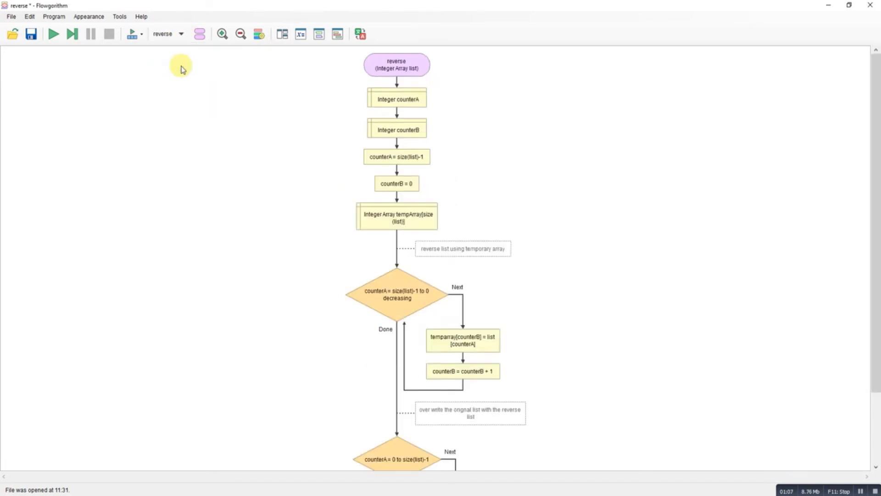
mouse_move(436, 89)
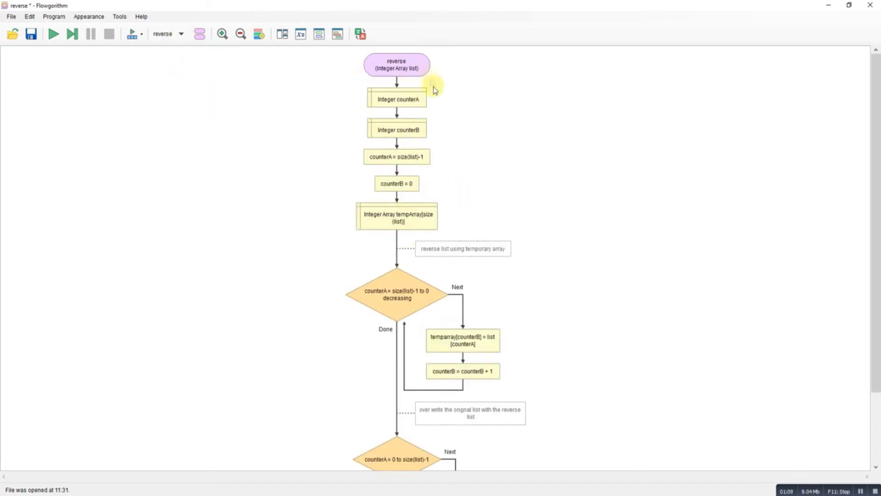
mouse_move(374, 114)
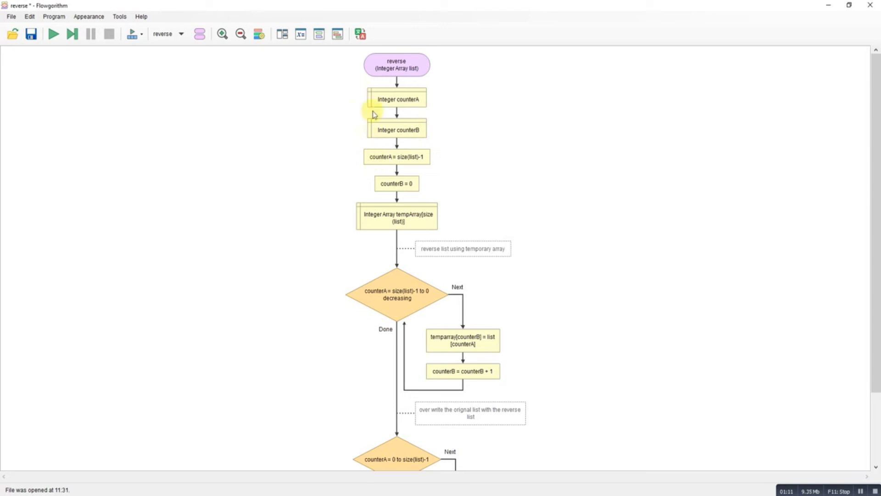
mouse_move(421, 145)
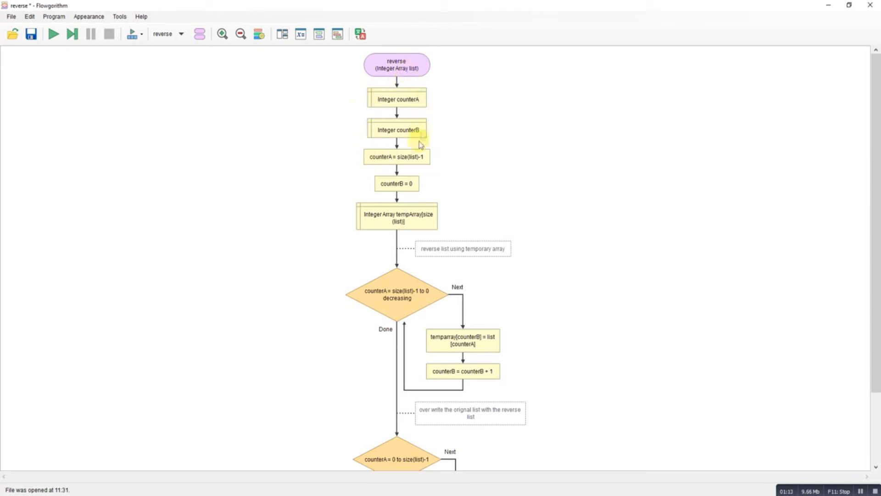
mouse_move(409, 83)
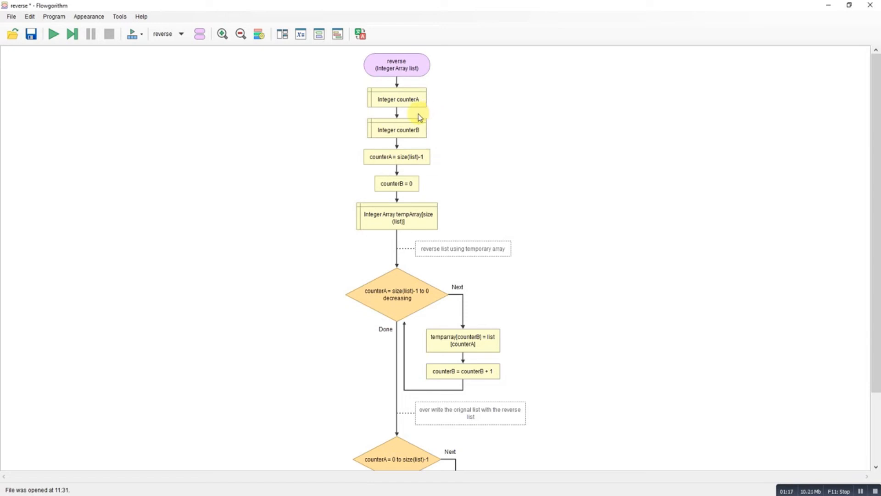
mouse_move(393, 190)
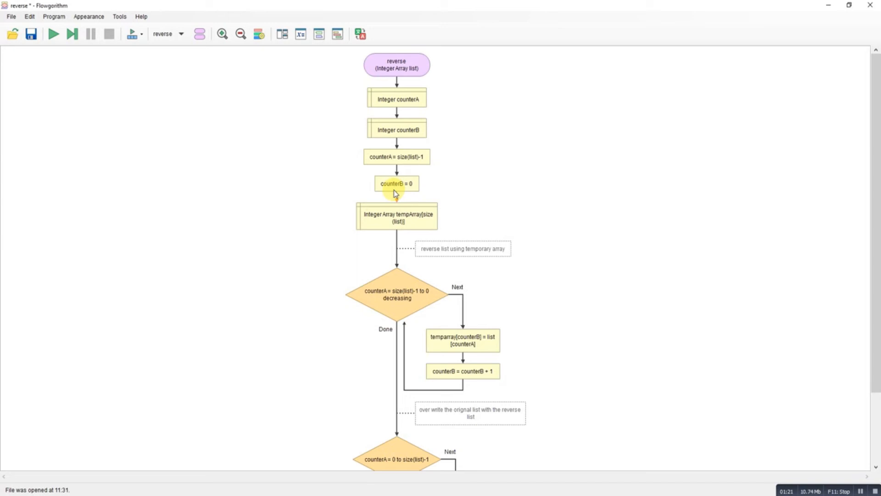
mouse_move(387, 224)
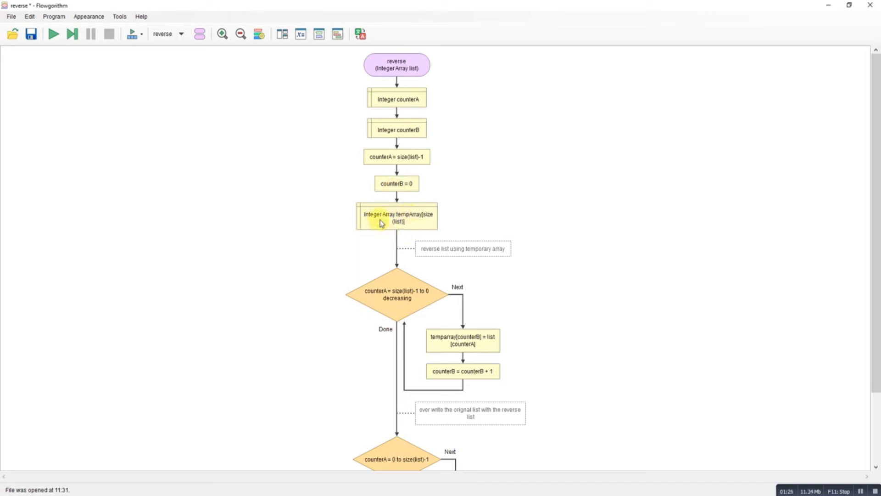
mouse_move(431, 229)
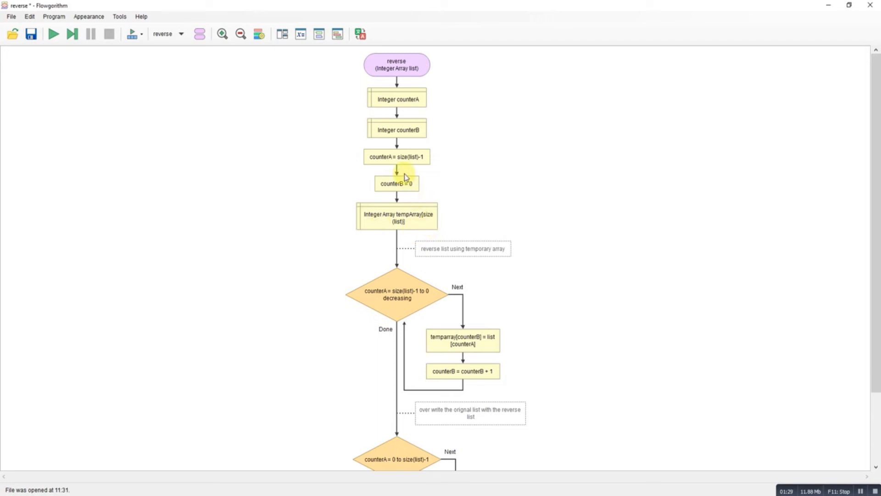
scroll(down, 3)
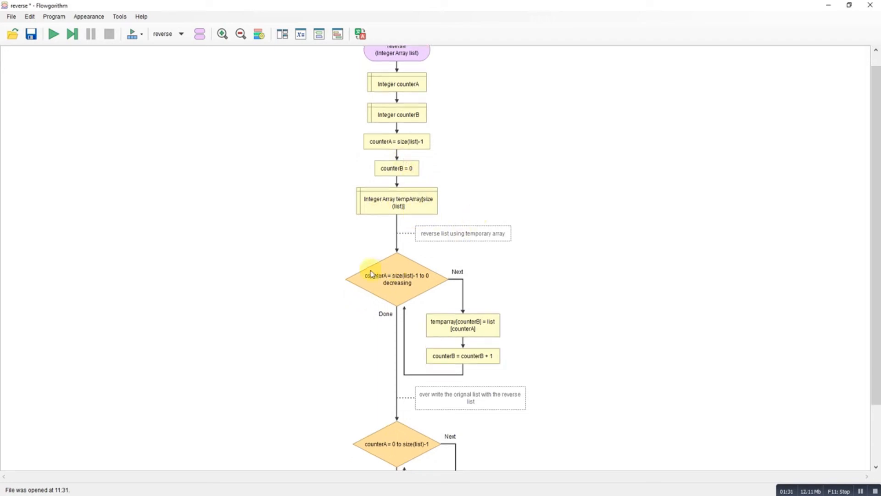
mouse_move(425, 283)
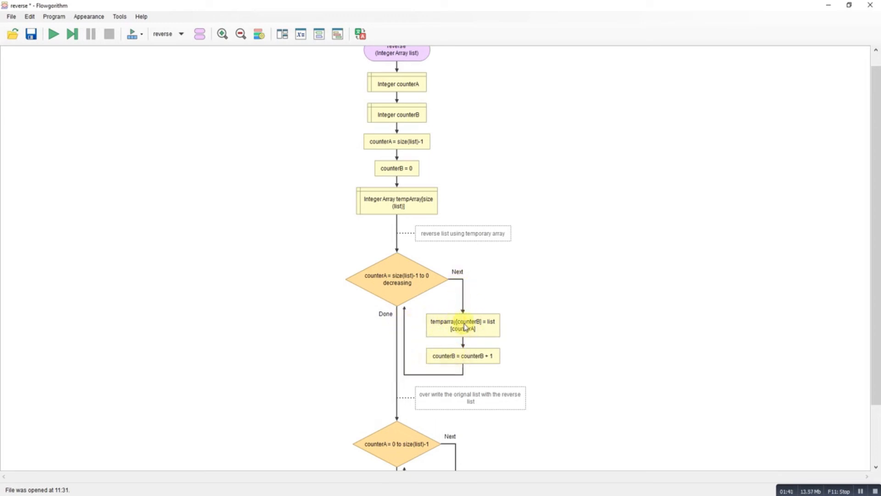
scroll(down, 3)
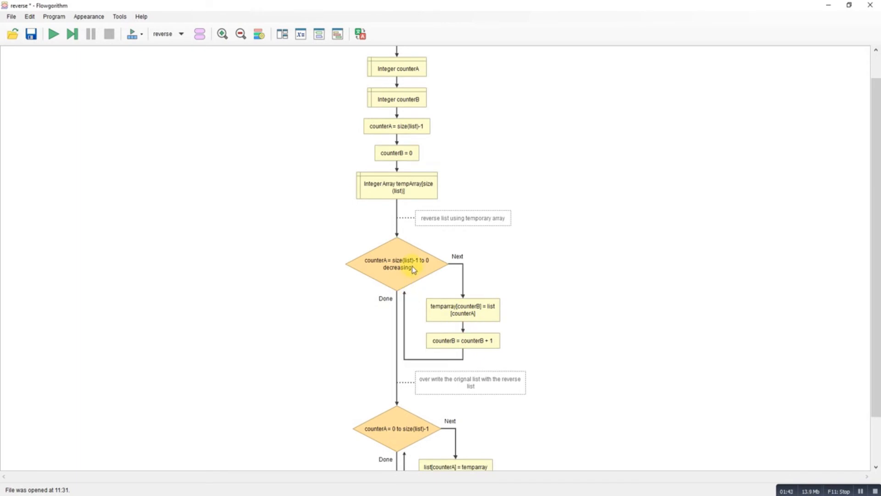
scroll(down, 3)
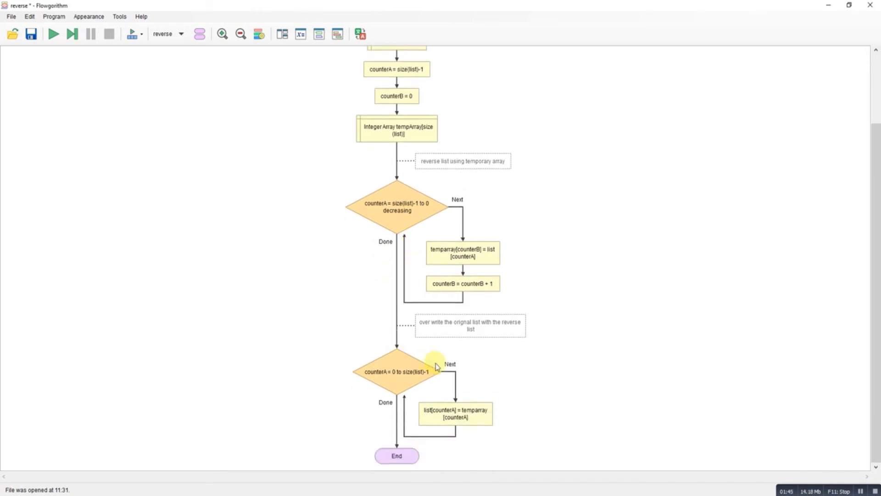
mouse_move(218, 219)
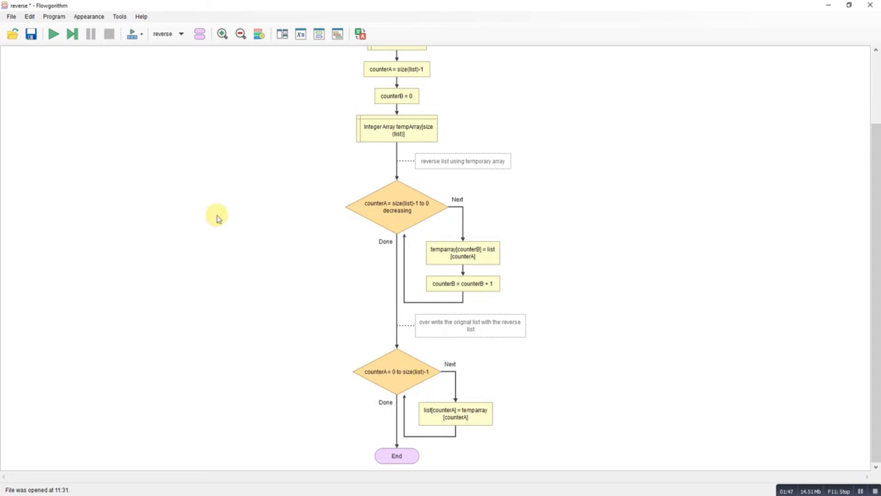
mouse_move(103, 89)
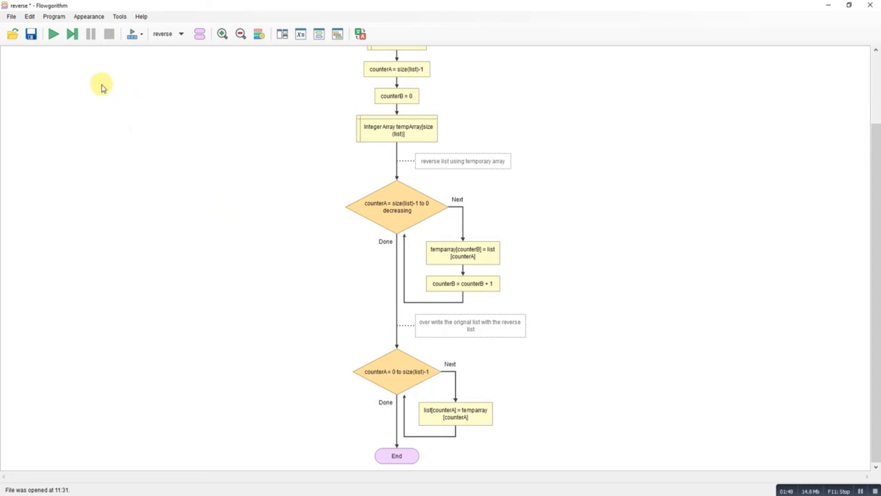
mouse_move(259, 34)
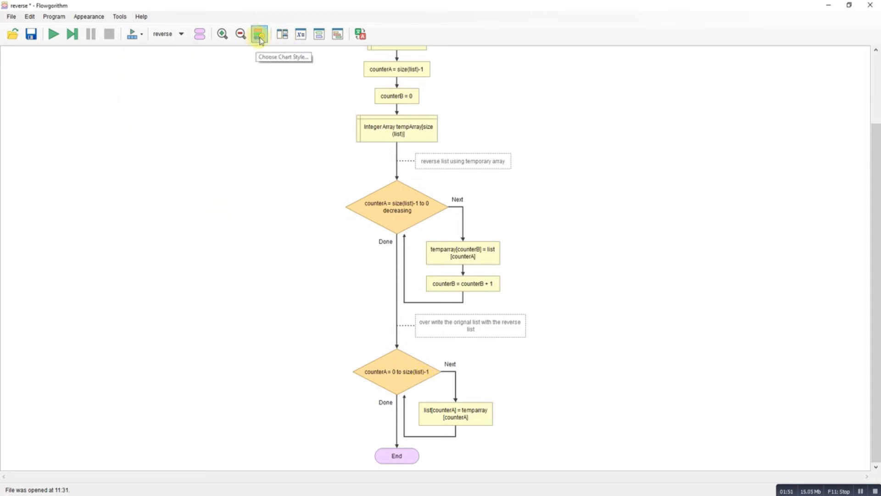
mouse_move(301, 33)
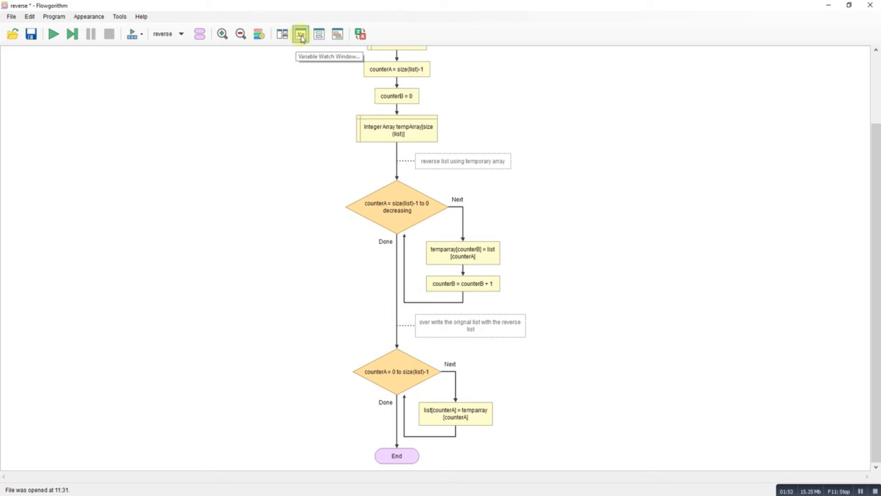
Step: Show the Variable Watch window and return to the Main function's flowchart
click(301, 34)
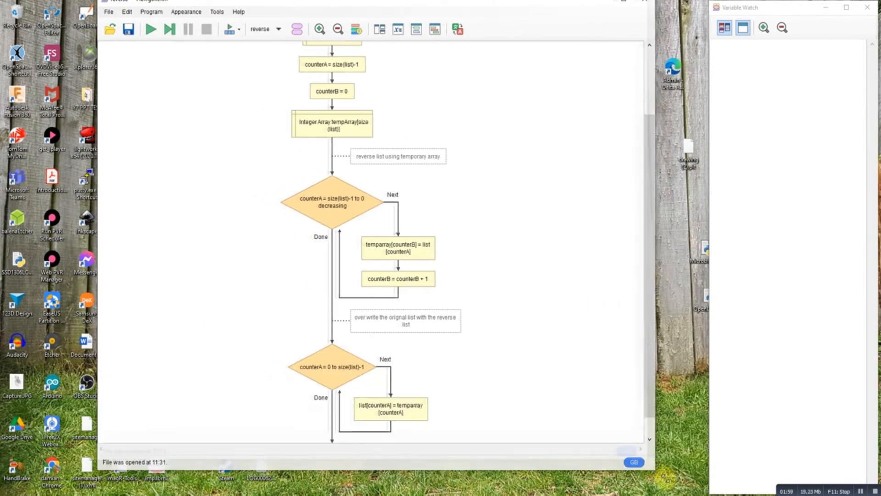
click(261, 37)
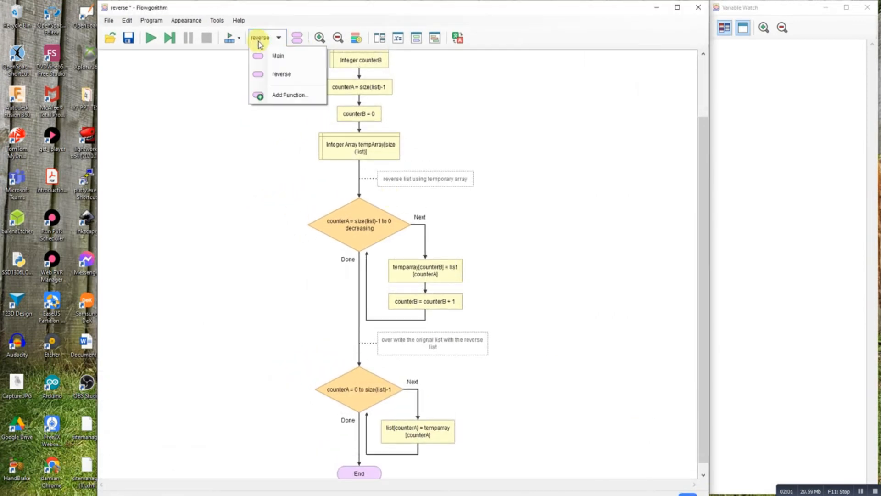
click(150, 38)
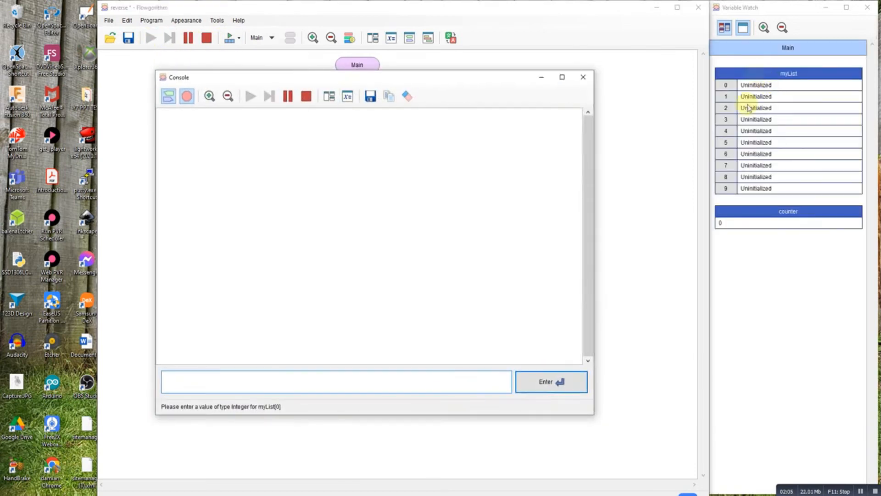
Step: Enter myList values 10 down to 1 in the console until the breakpoint pauses
text(10)
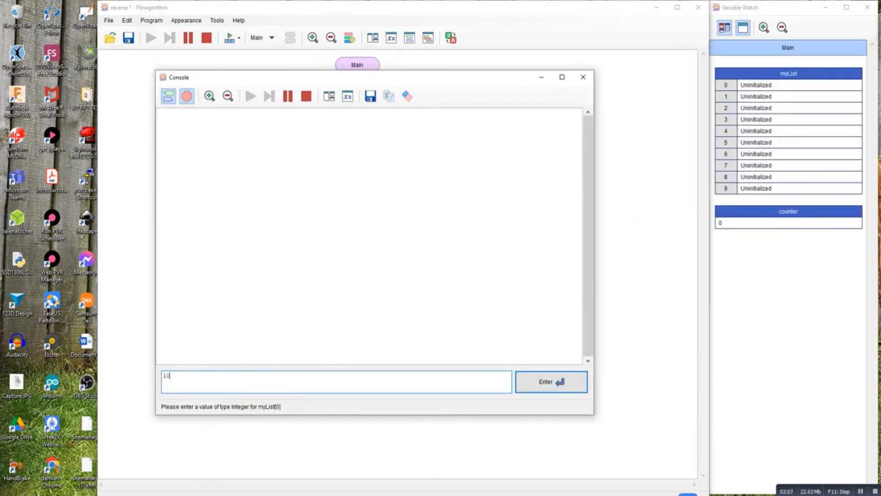
click(550, 381)
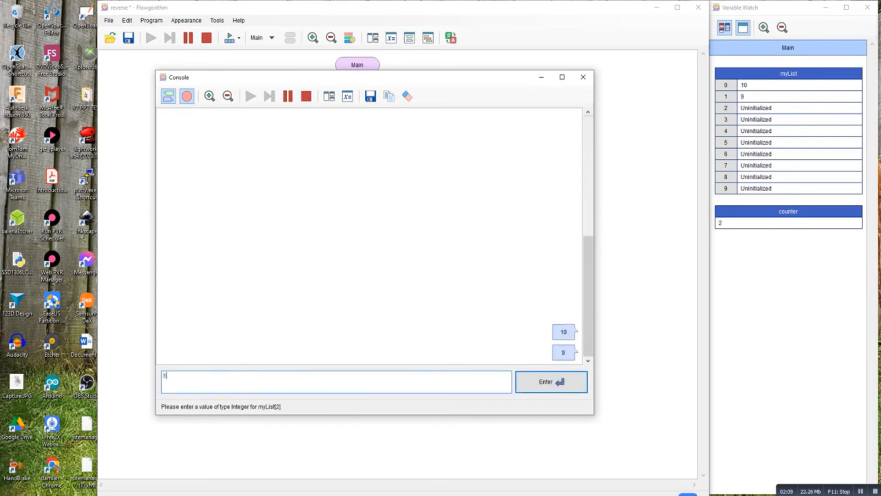
click(551, 381)
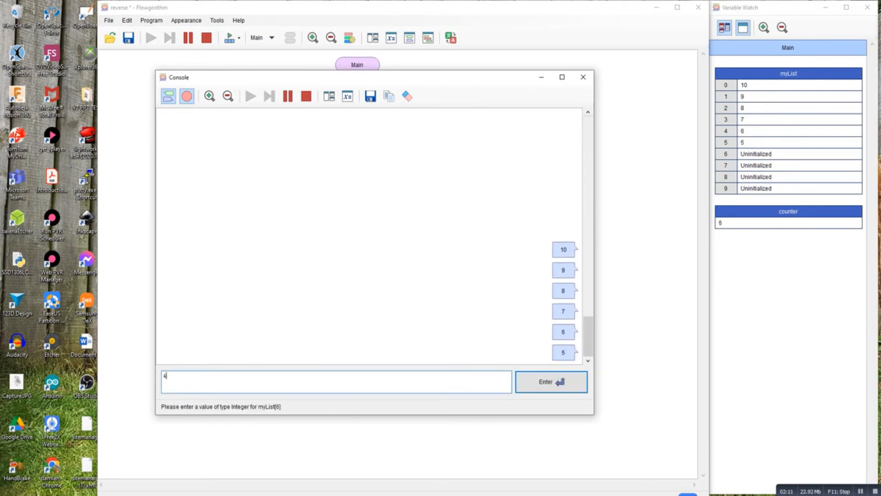
click(550, 381)
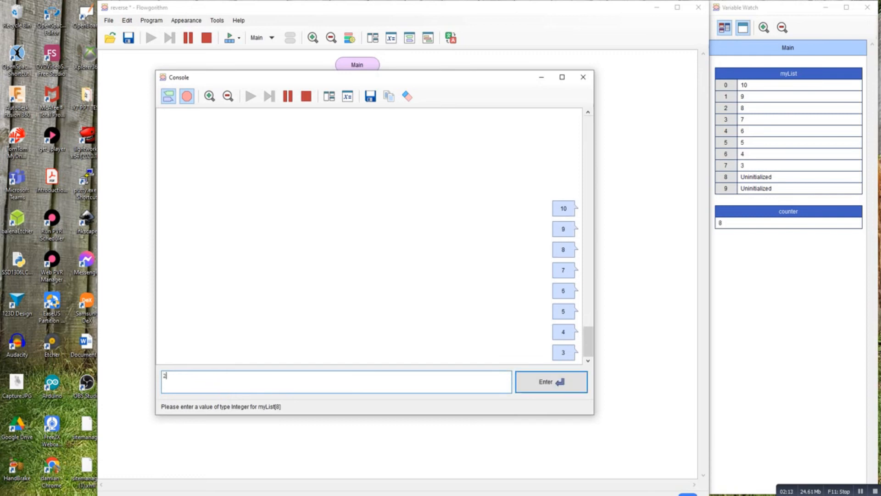
click(550, 382)
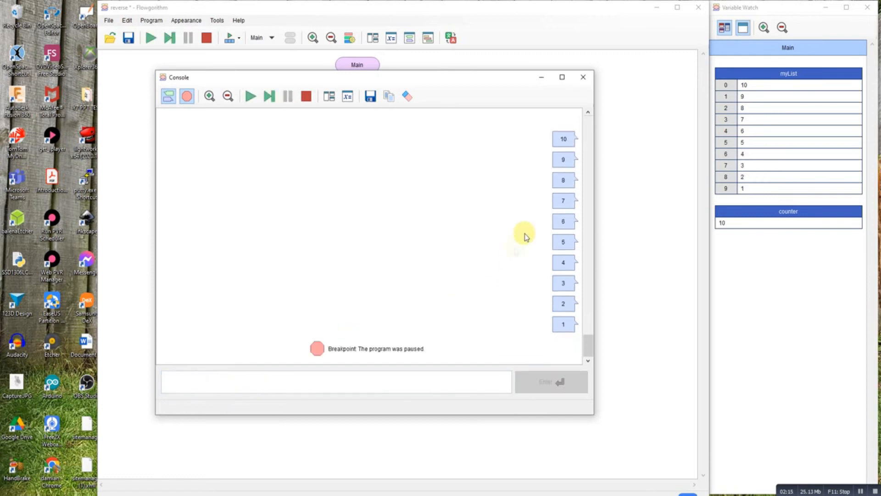
mouse_move(756, 173)
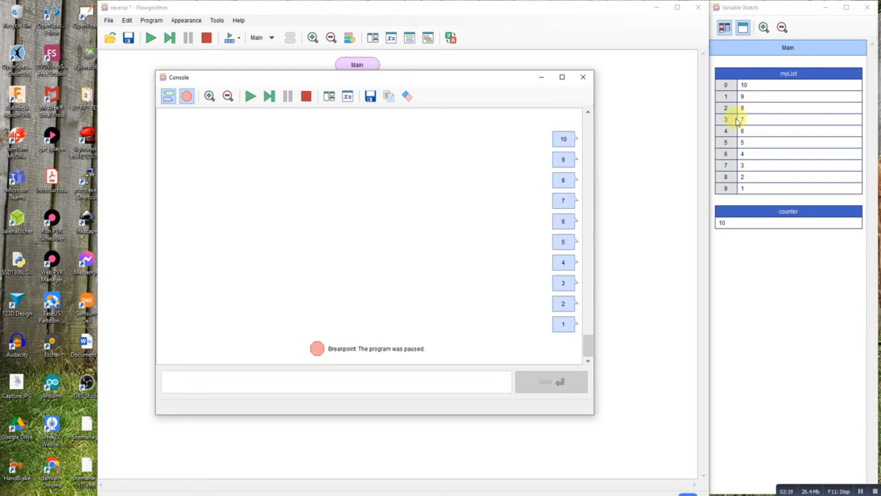
drag(365, 77, 366, 127)
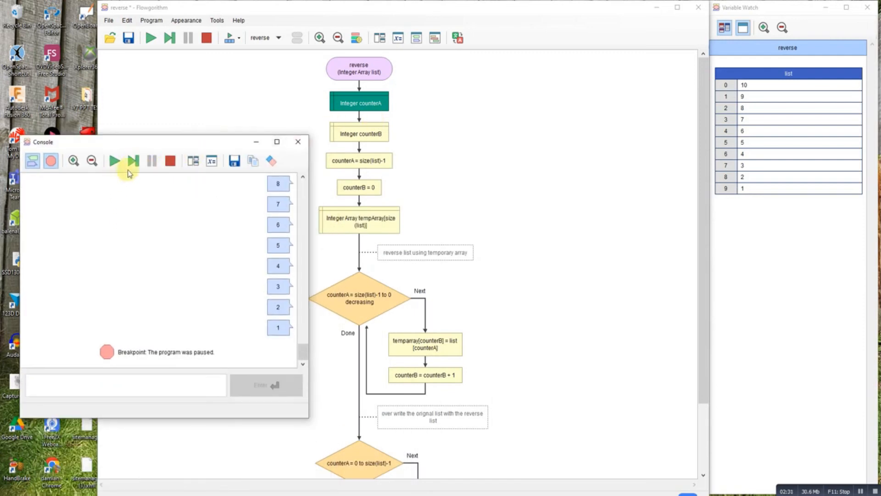
Step: Step twice in reverse, setting counterA to 9 and counterB to 0
click(133, 161)
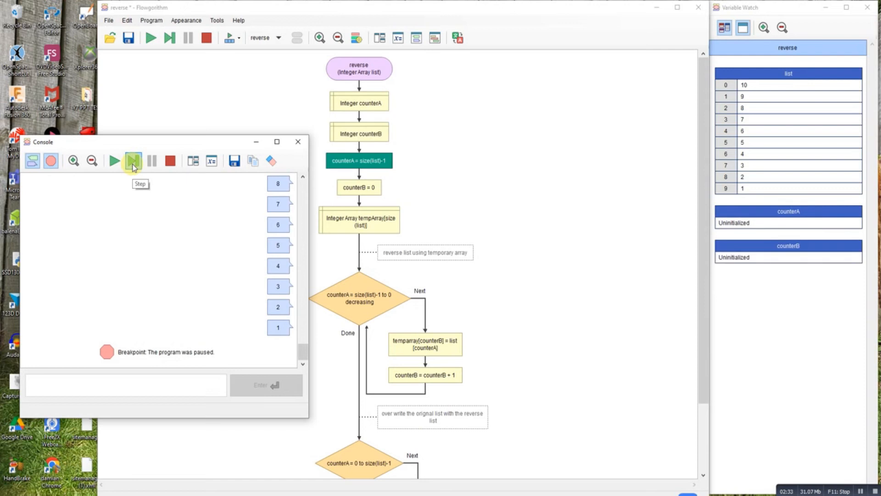
click(132, 161)
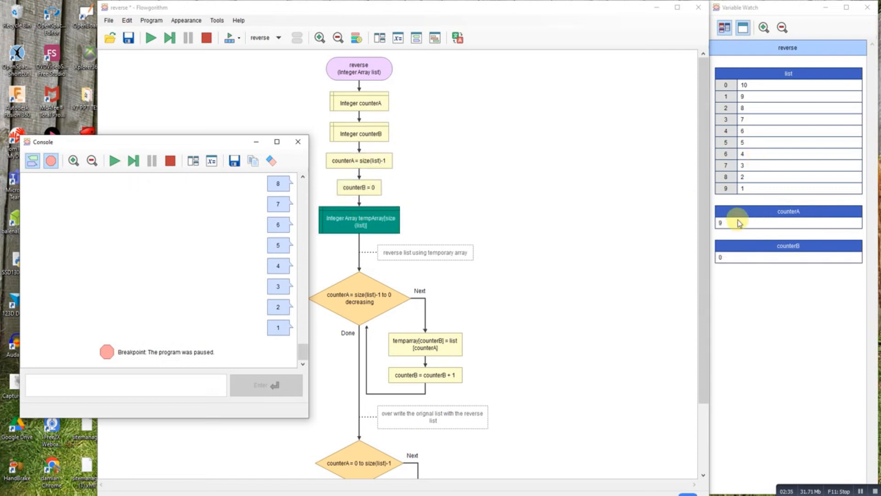
mouse_move(735, 181)
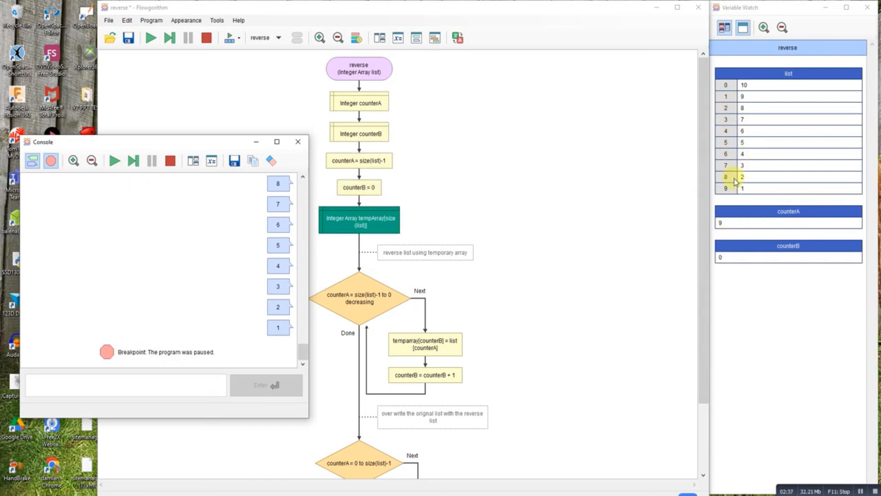
mouse_move(420, 219)
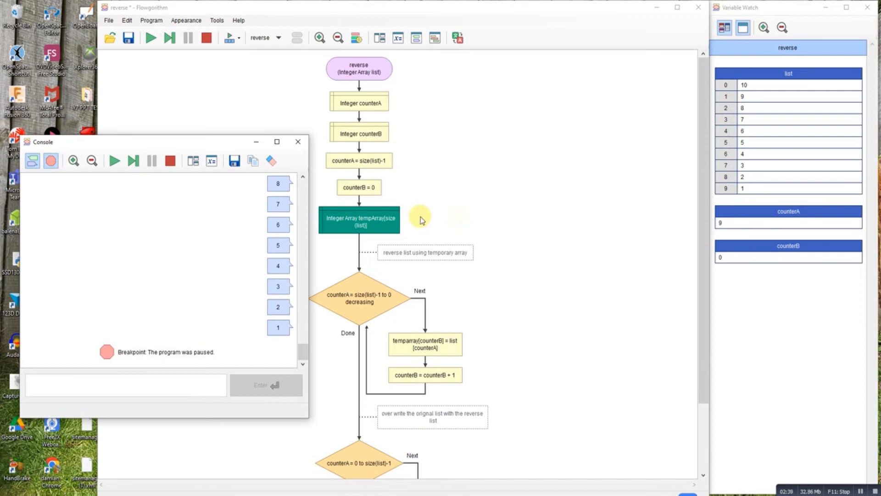
mouse_move(662, 193)
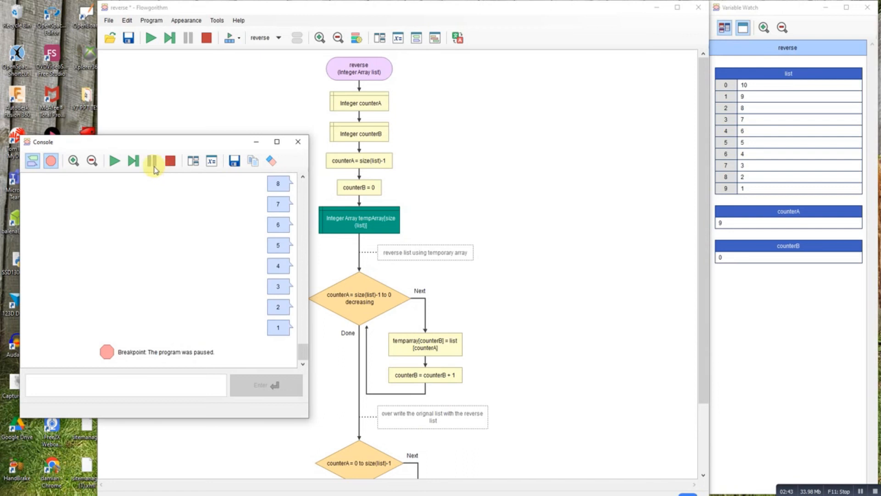
mouse_move(133, 160)
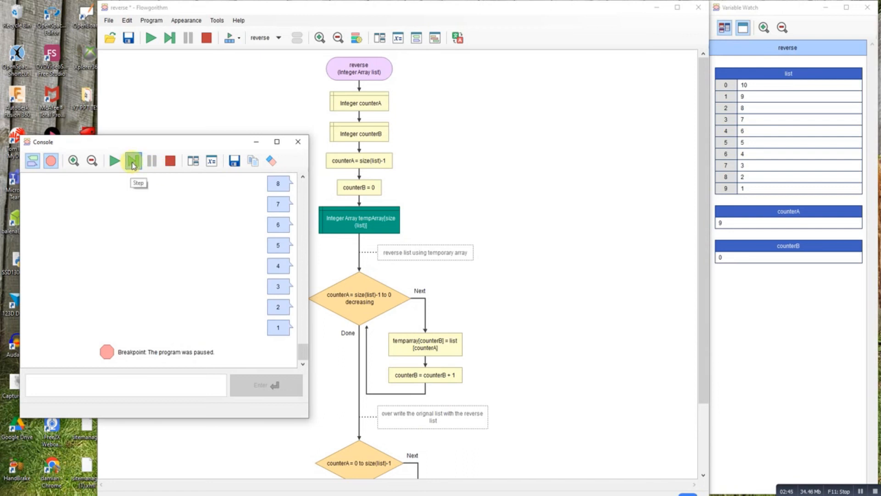
Step: Step through the decreasing loop until tempArray holds 1 through 10
click(133, 161)
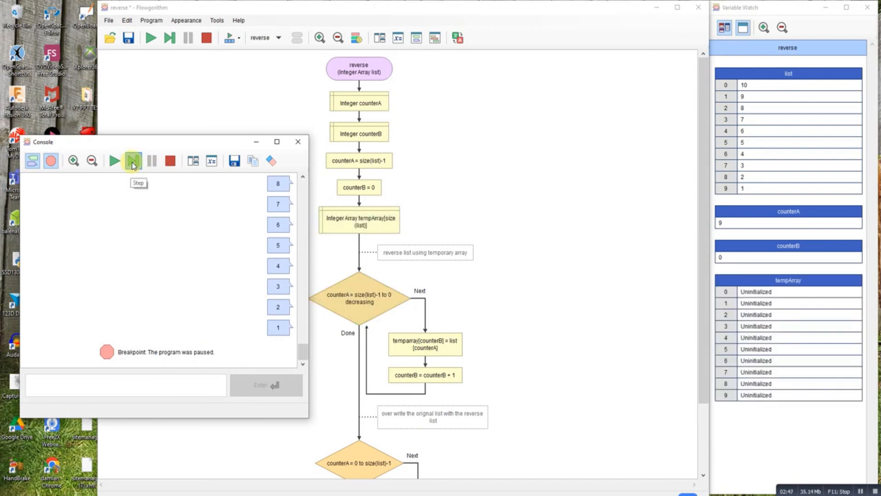
click(133, 161)
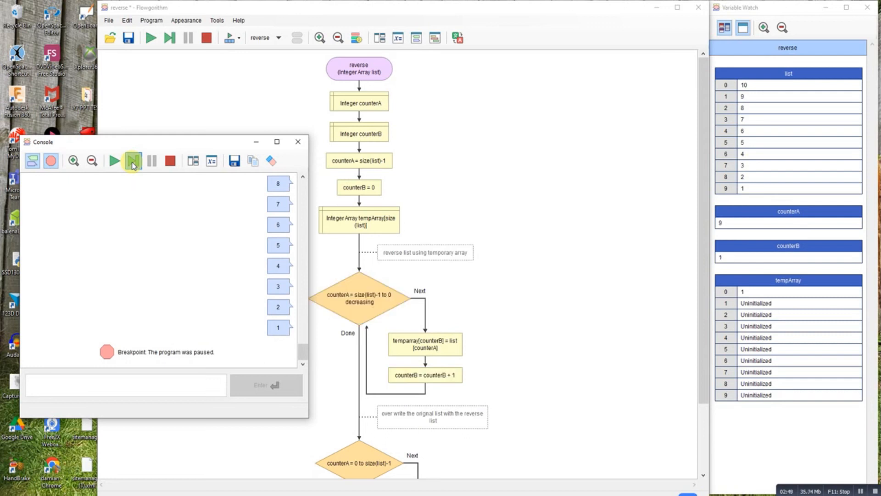
click(132, 161)
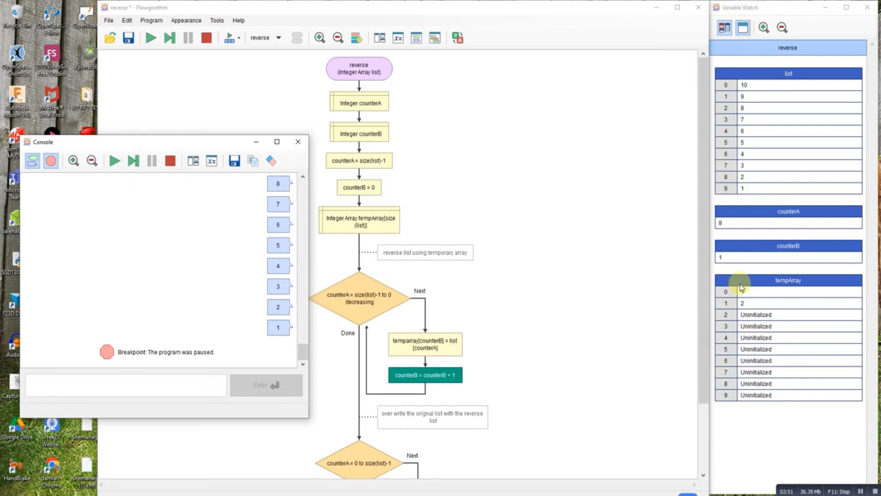
click(133, 160)
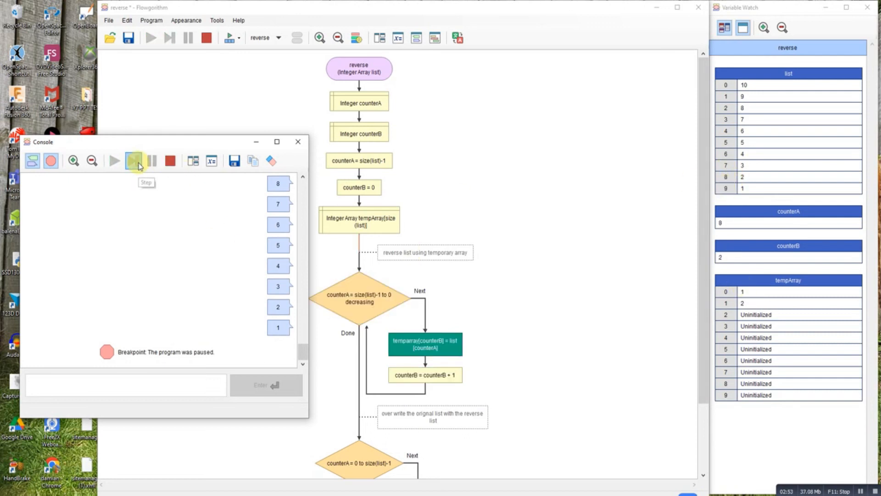
click(134, 161)
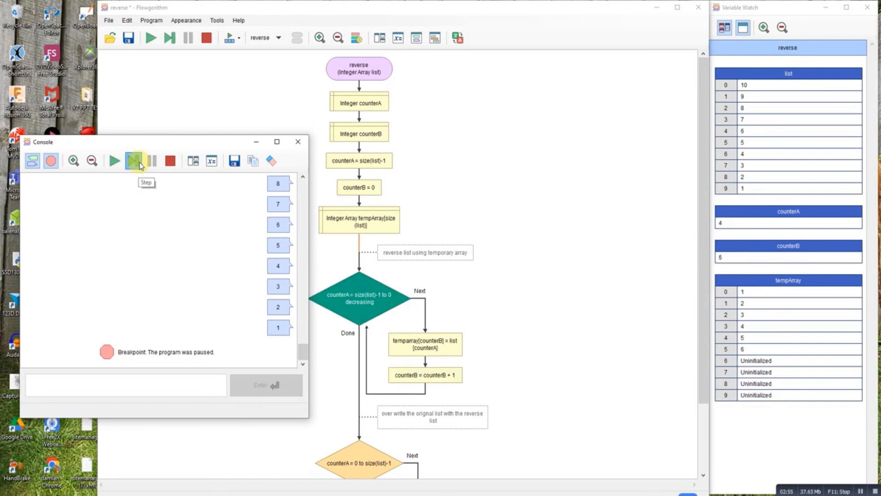
click(133, 161)
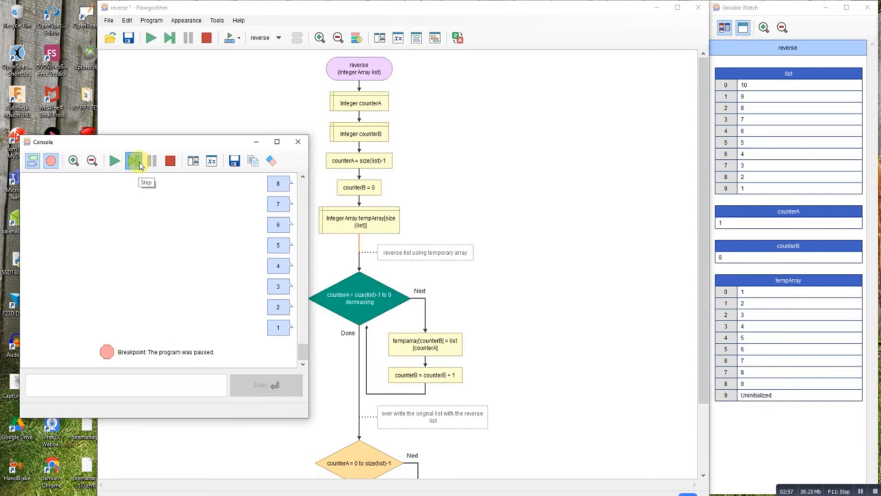
click(132, 160)
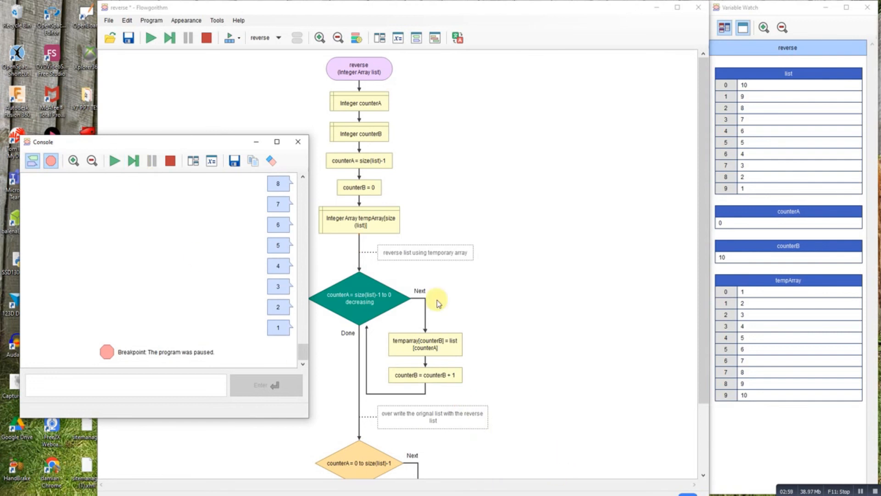
mouse_move(736, 88)
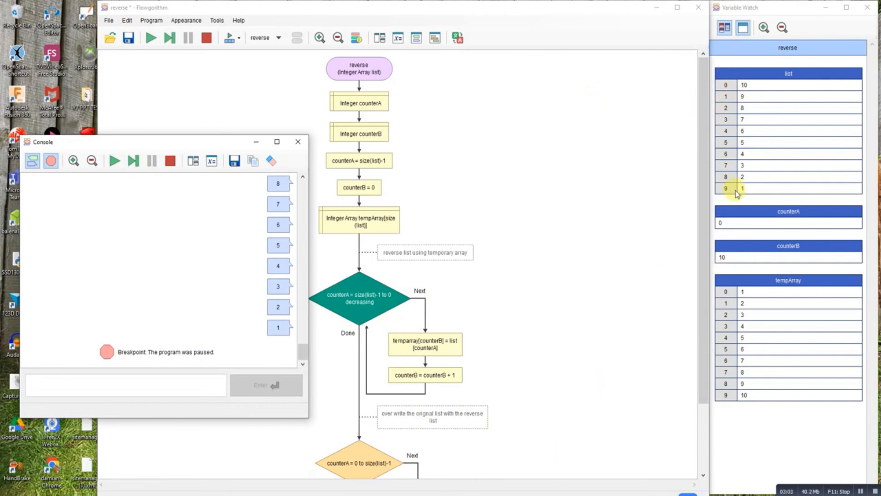
mouse_move(741, 128)
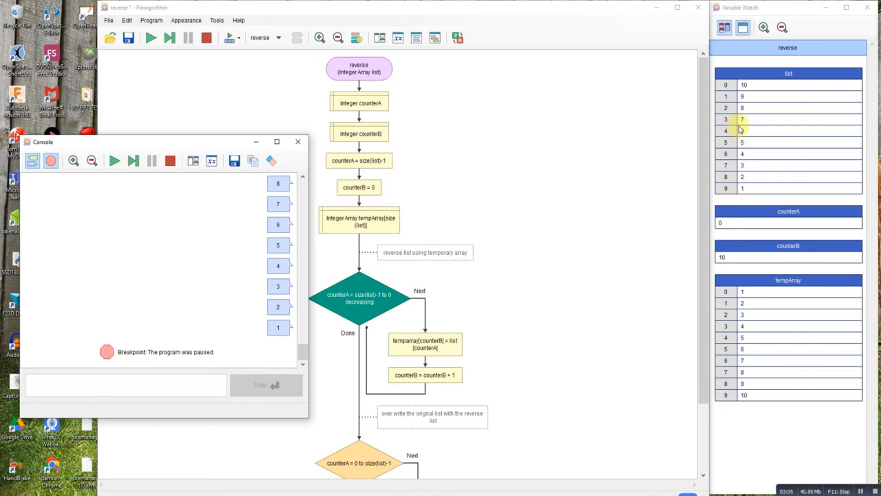
mouse_move(616, 377)
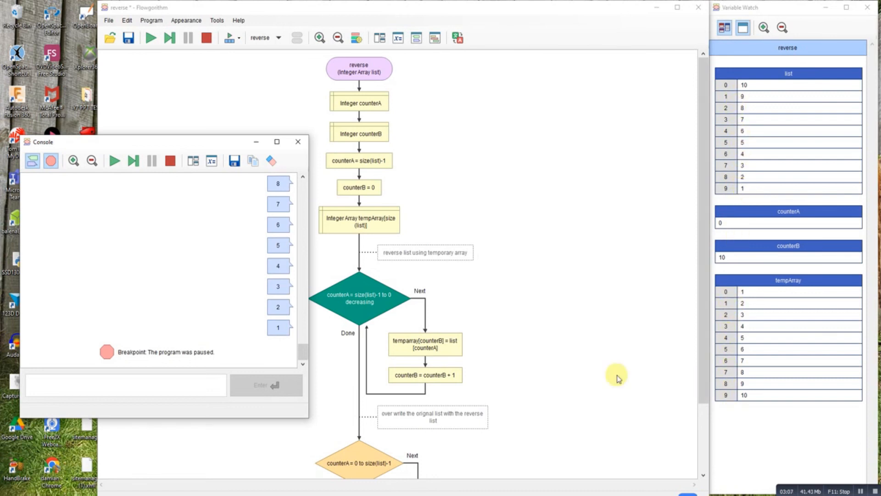
mouse_move(290, 296)
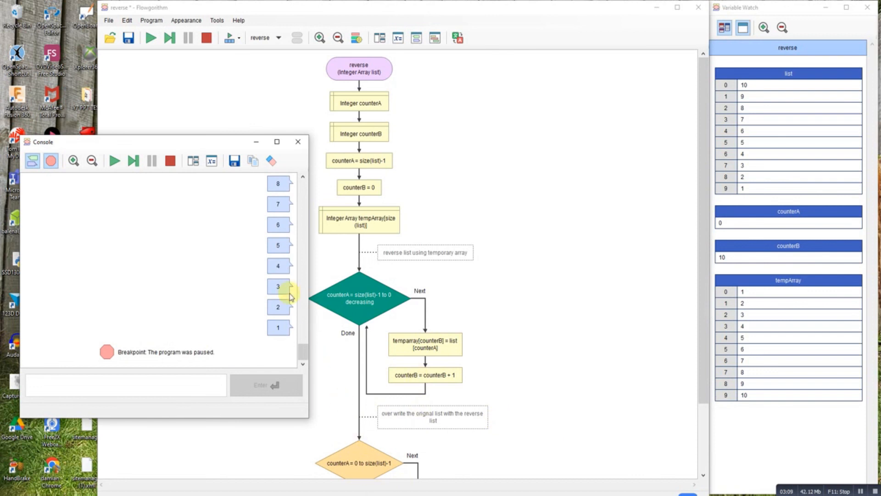
click(134, 161)
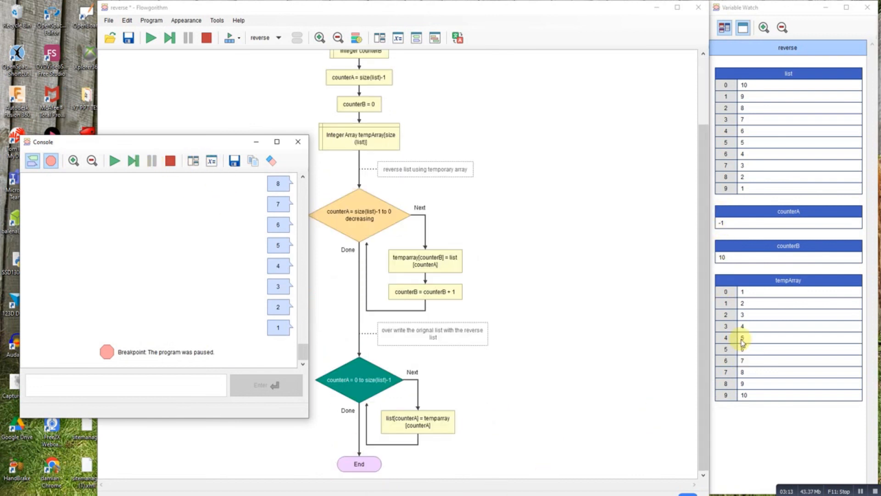
mouse_move(757, 146)
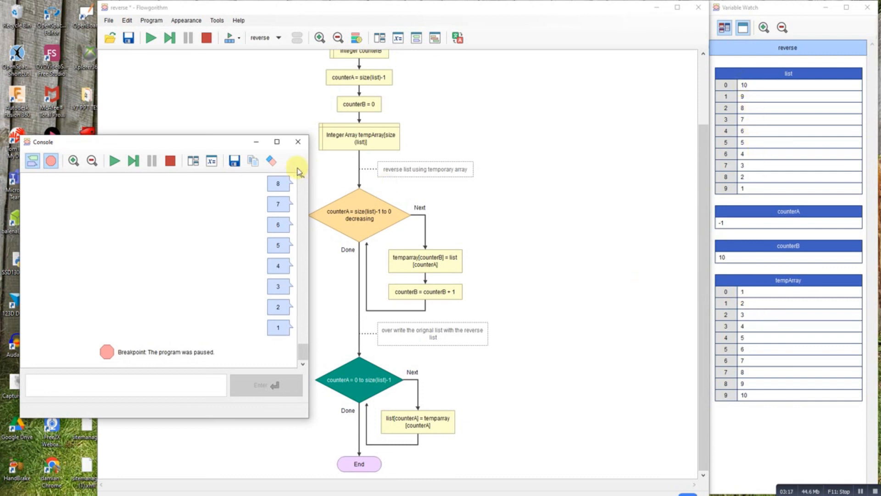
mouse_move(134, 161)
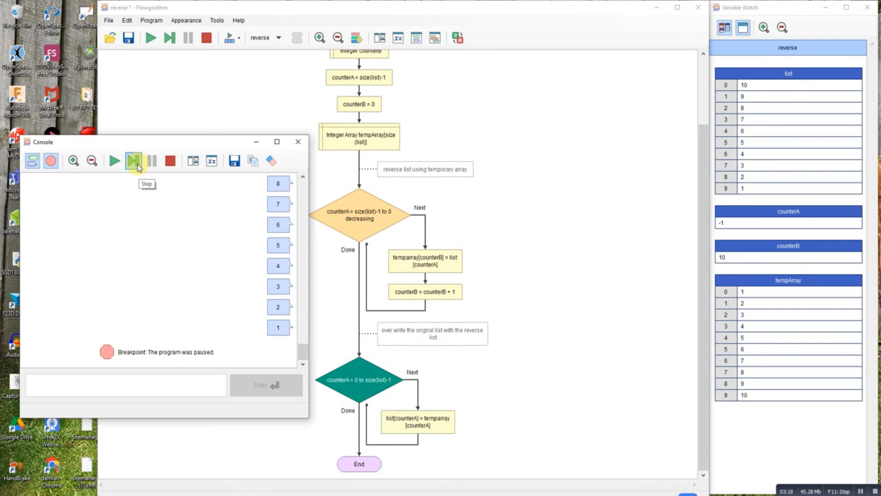
Step: Step through the increasing loop, copying 1–10 into list, then return to Main
click(133, 160)
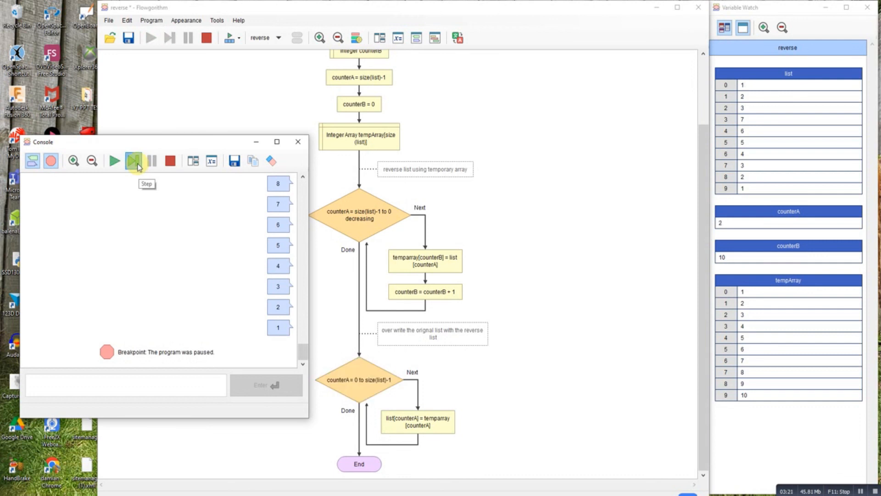
click(134, 161)
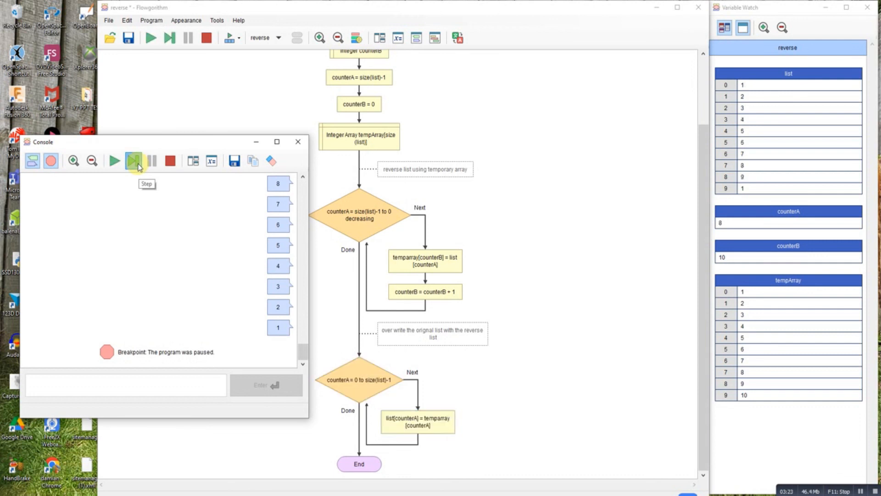
click(133, 161)
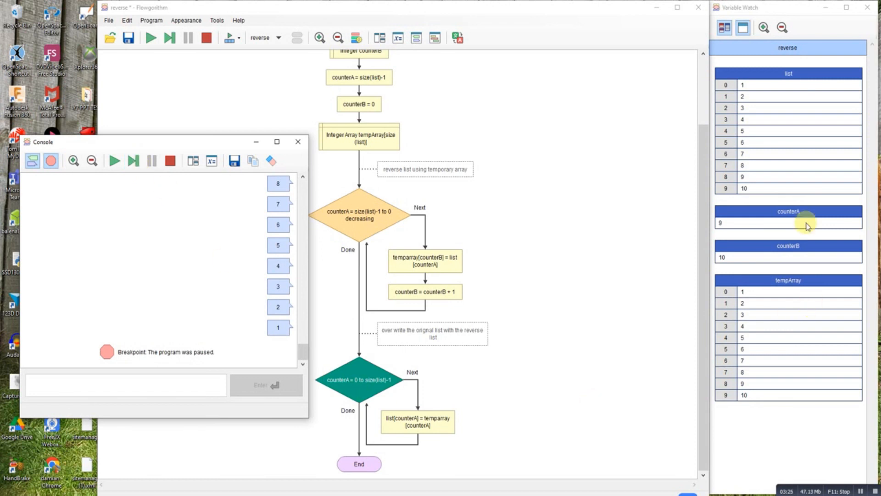
click(151, 161)
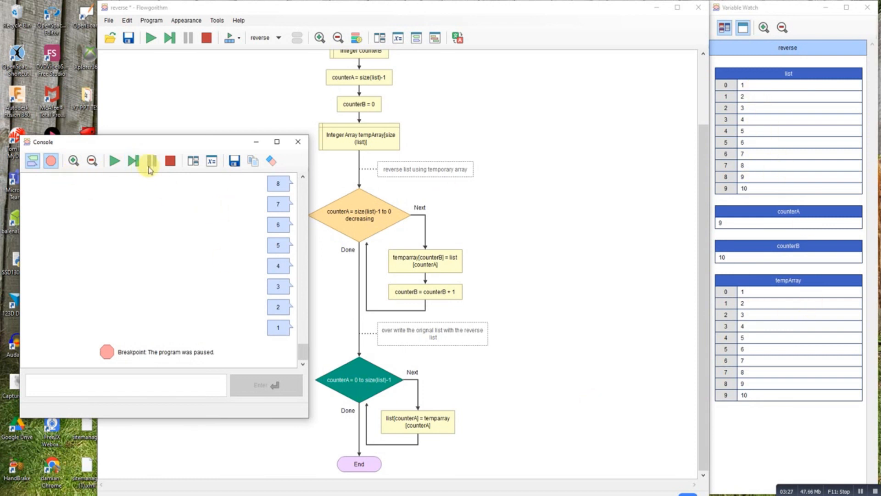
click(151, 161)
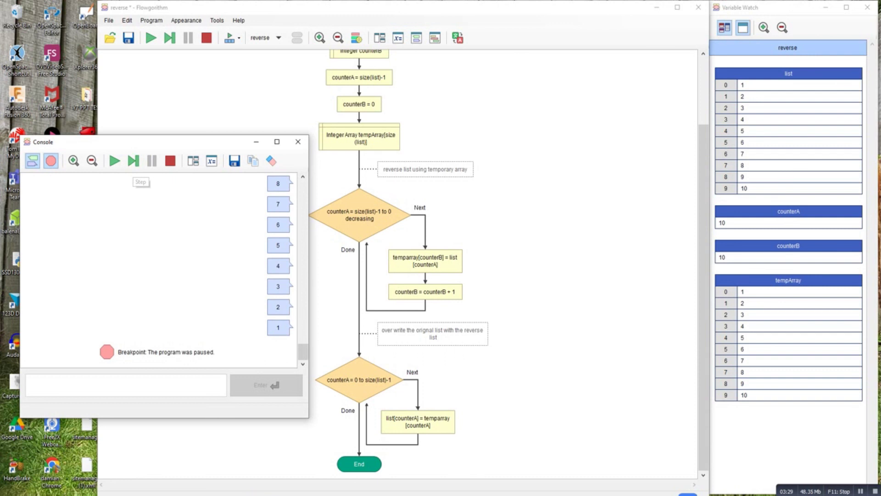
click(132, 160)
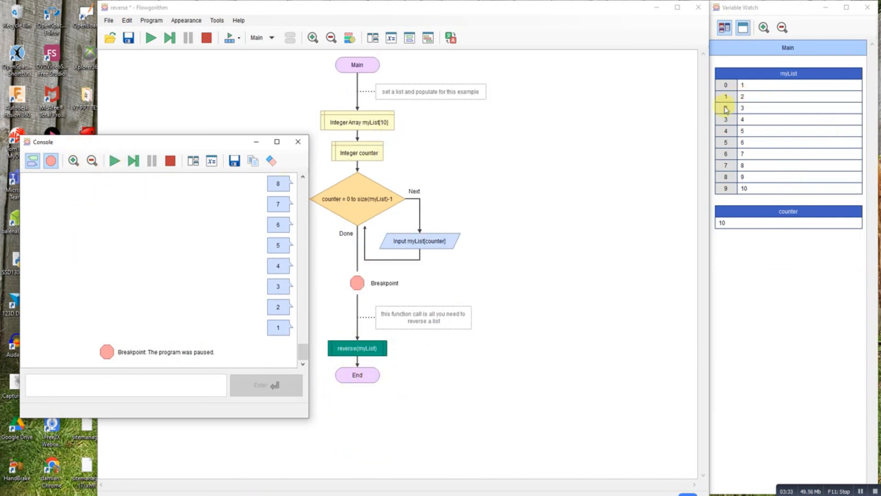
mouse_move(748, 156)
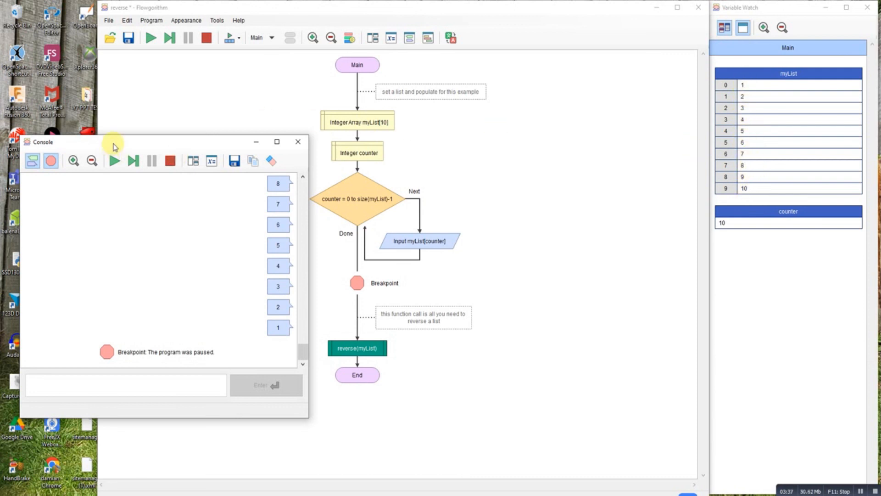
Step: Drag the console aside to confirm myList reads 1 through 10
drag(43, 141, 143, 197)
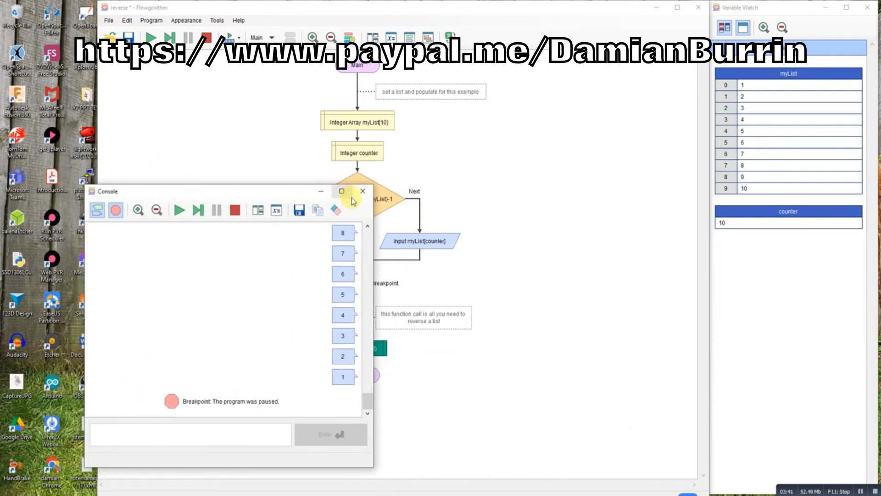
mouse_move(259, 194)
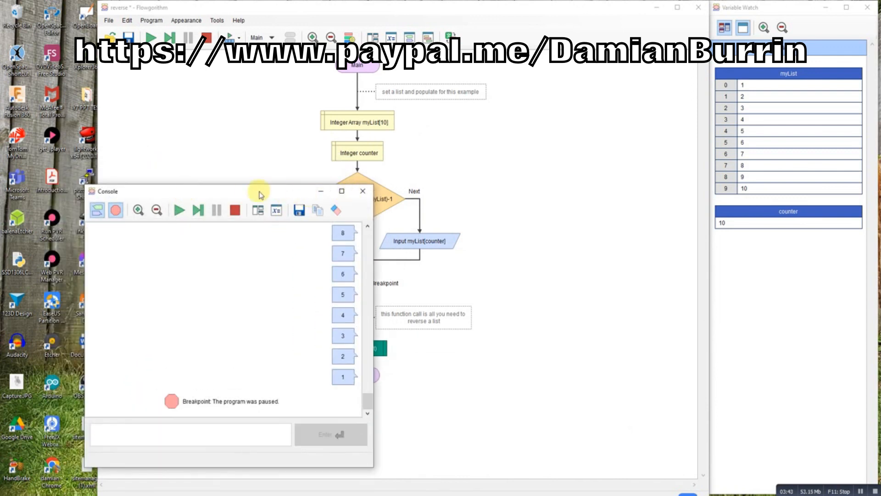